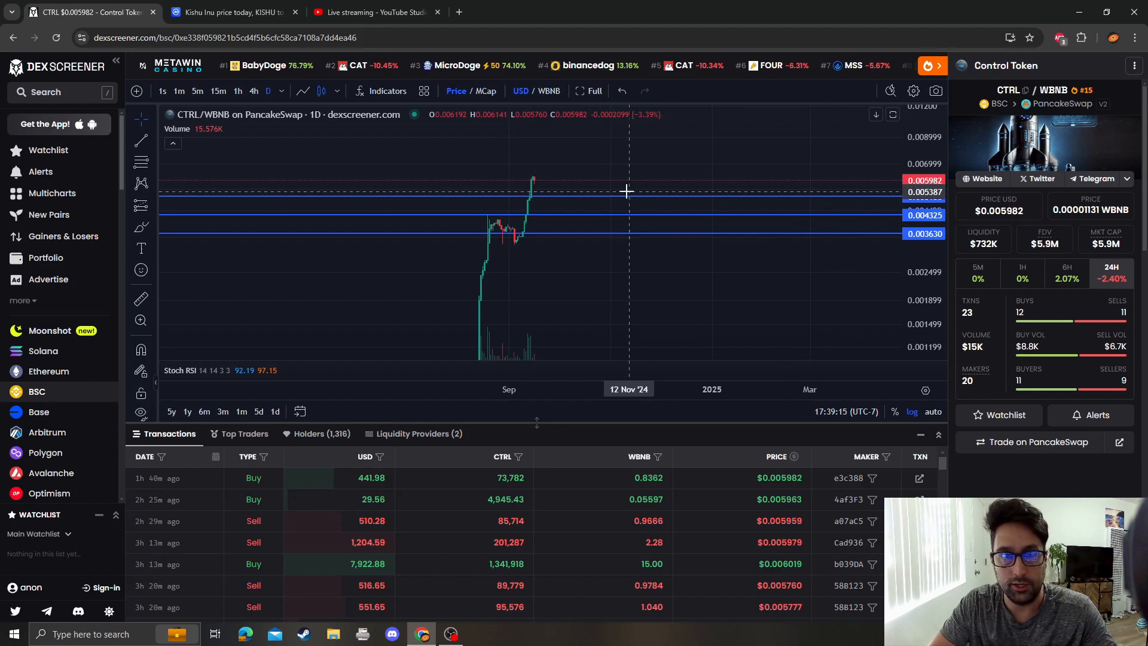
mouse_move(578, 235)
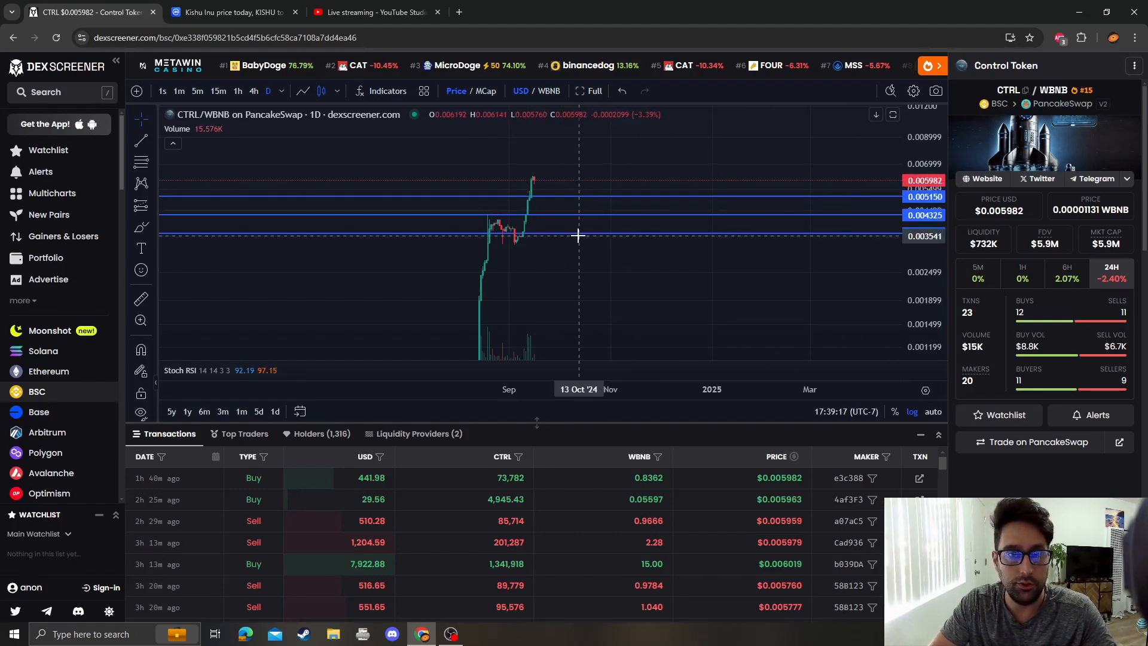
Bring up the chart's context menu to remove the drawn horizontal lines
right_click(577, 235)
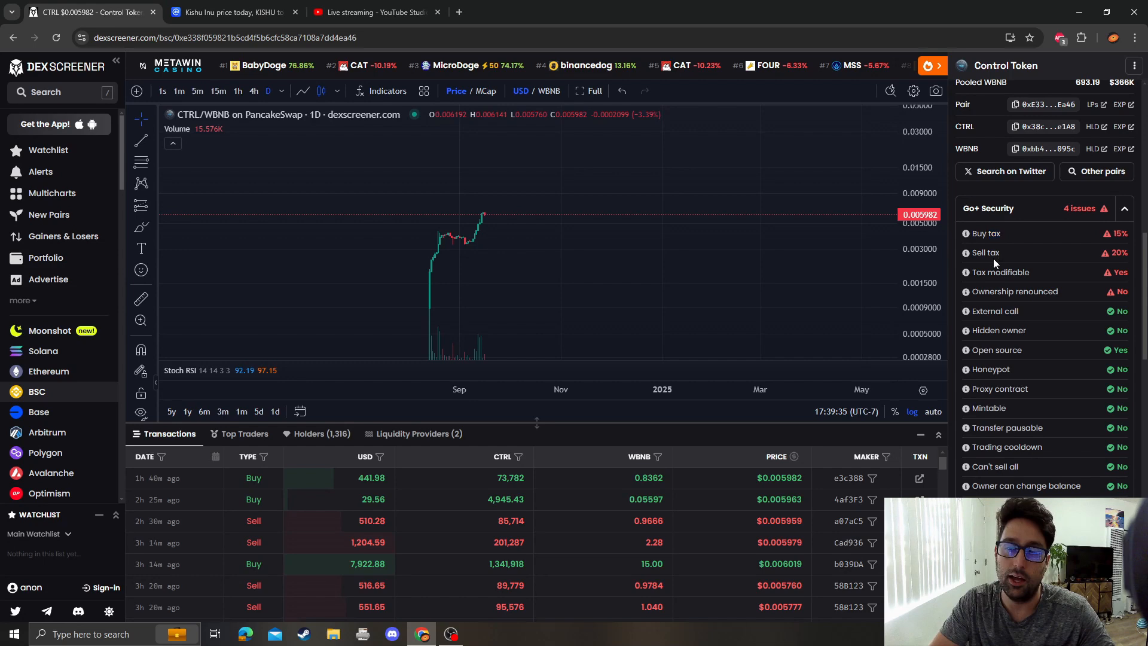
Review the Go+ Security flags, including 15% buy and 20% sell taxes, and scroll the panel
double_click(985, 252)
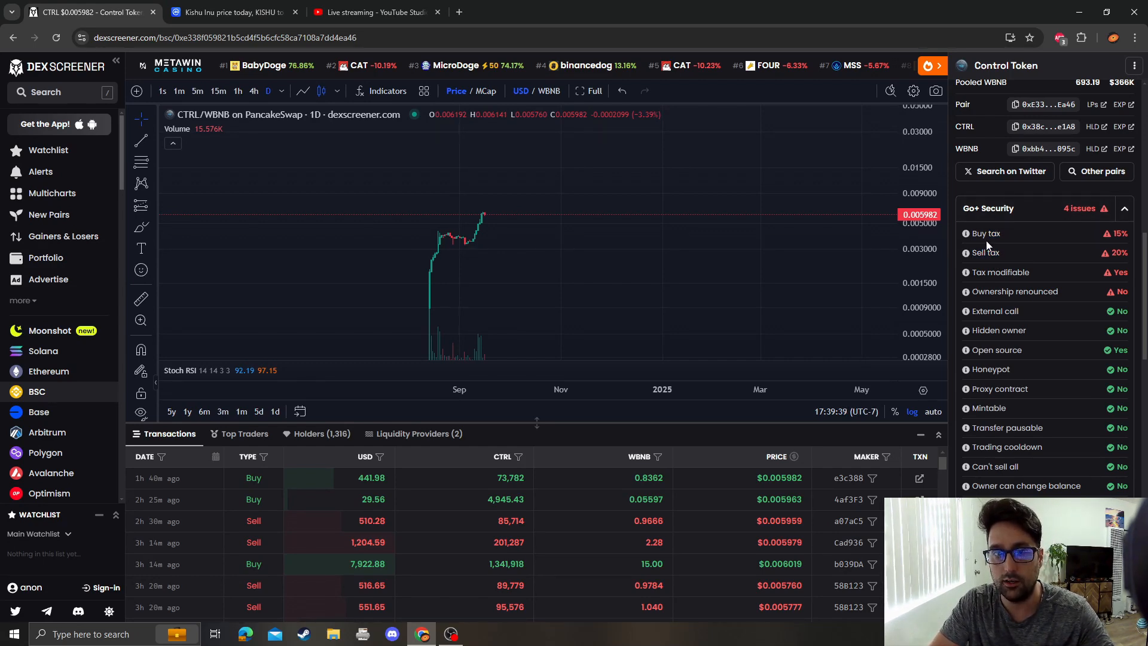
scroll(down, 3)
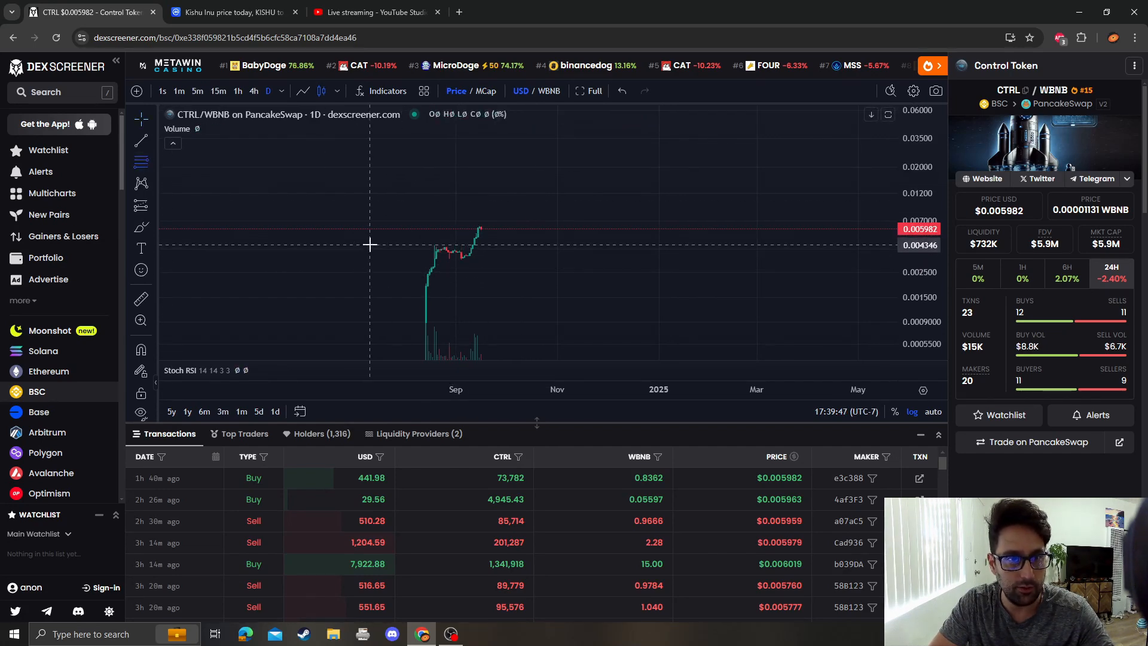
Draw horizontal price levels at 0.007130 and 0.005279 on the daily chart
drag(370, 245, 754, 257)
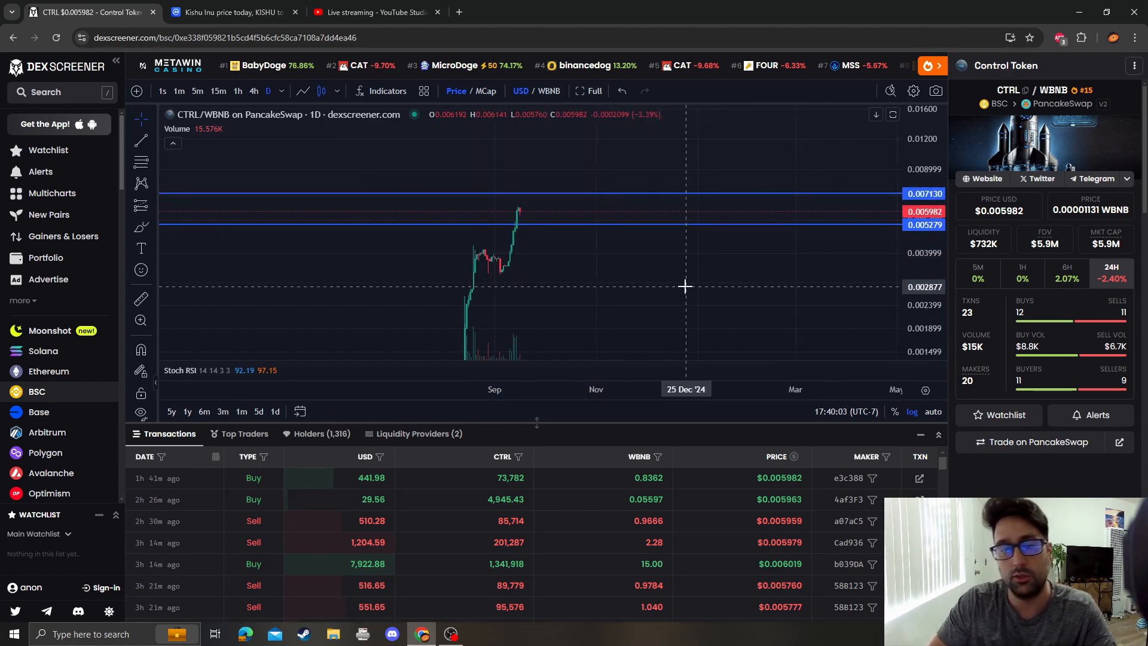
mouse_move(702, 152)
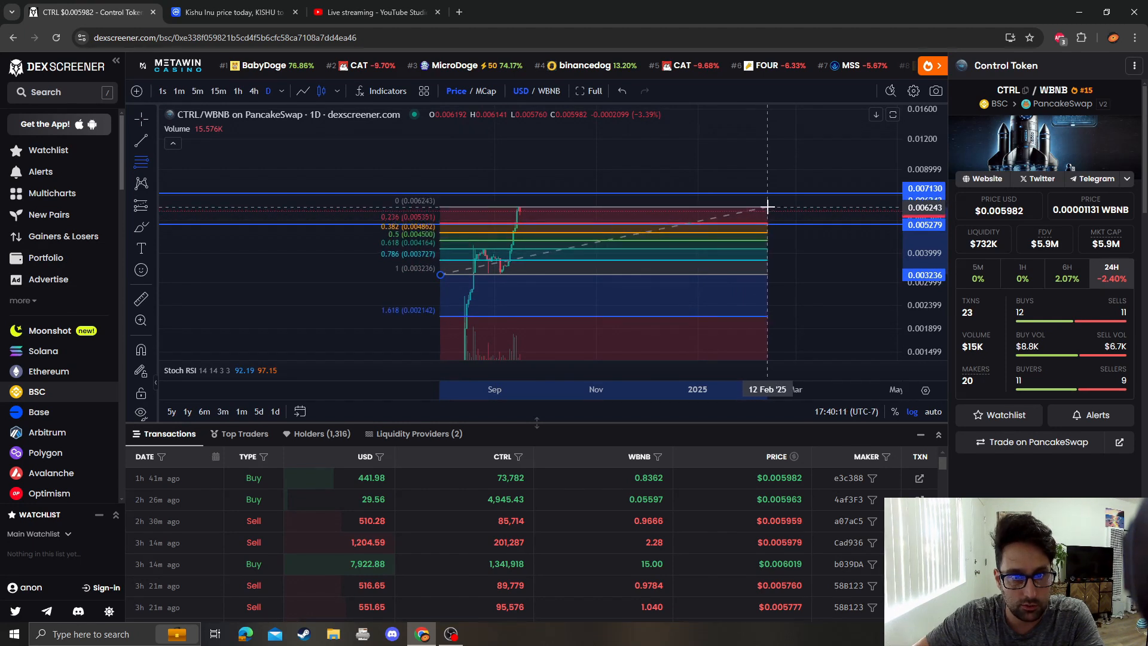
Anchor a Fibonacci retracement's top at the 0.006243 rally high
click(767, 206)
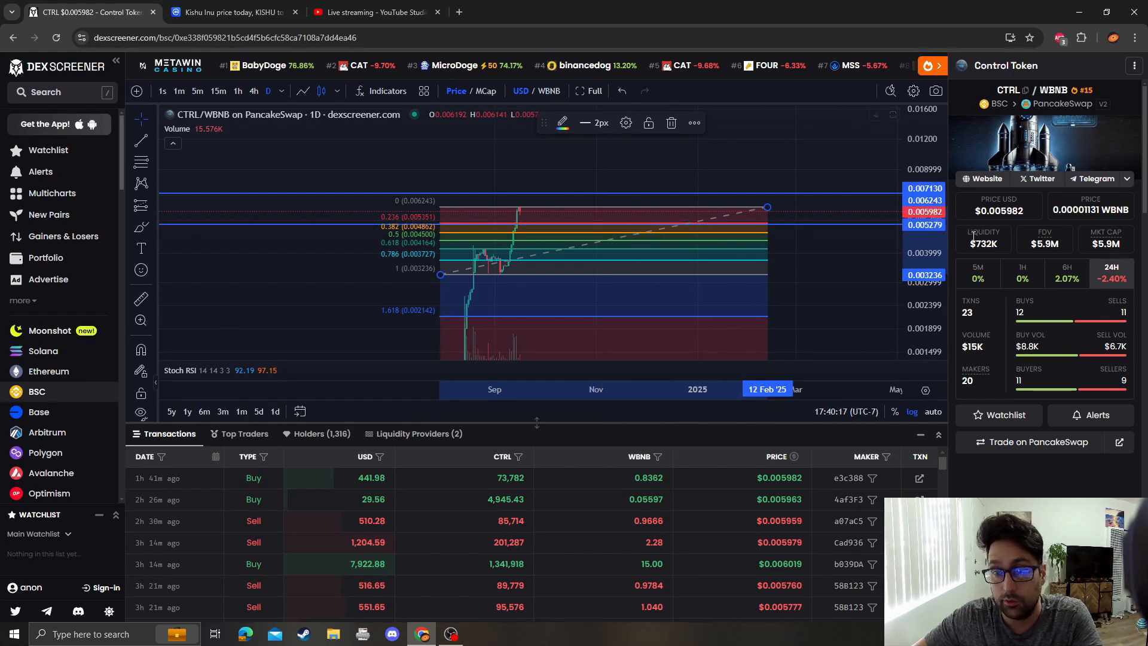
mouse_move(716, 158)
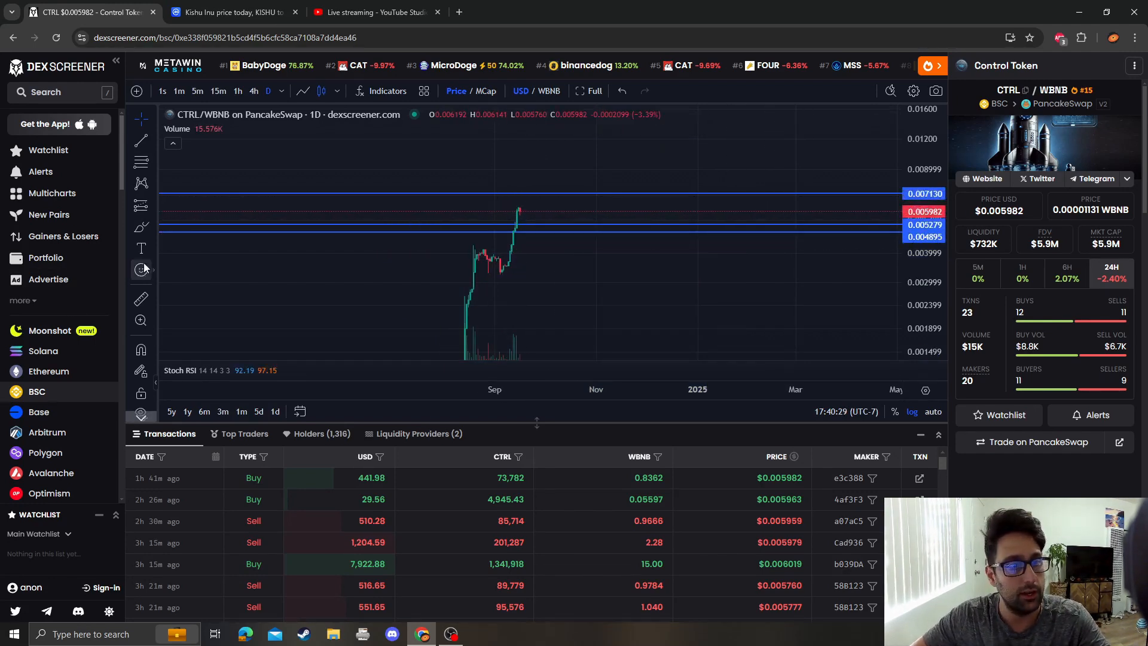
mouse_move(549, 223)
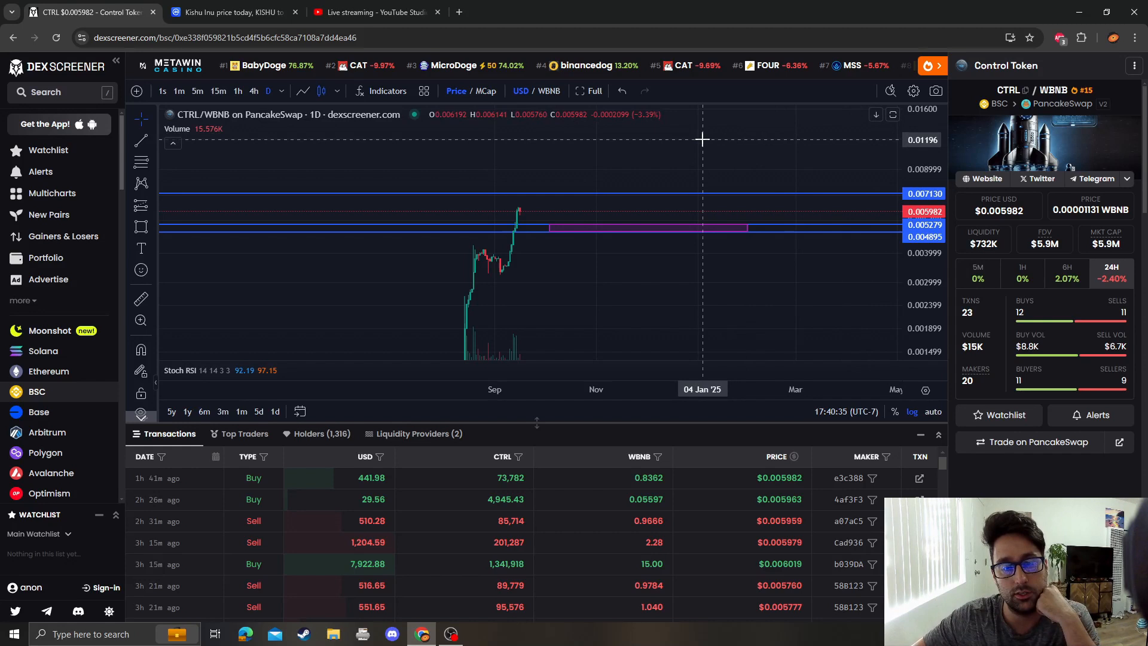
mouse_move(645, 174)
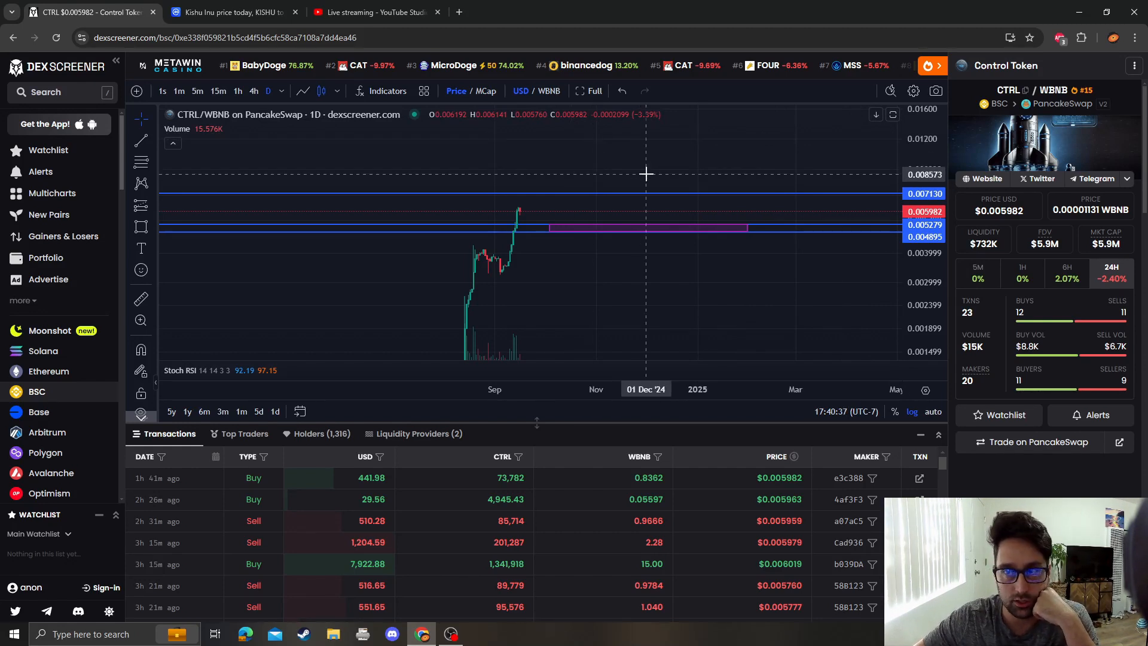